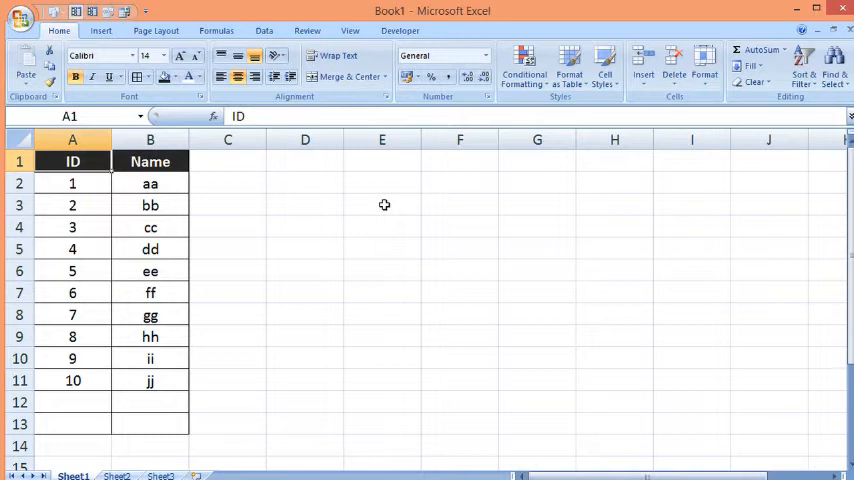
# Add an ActiveX command button from the Developer tab beside the ID and Name table
pyautogui.click(399, 30)
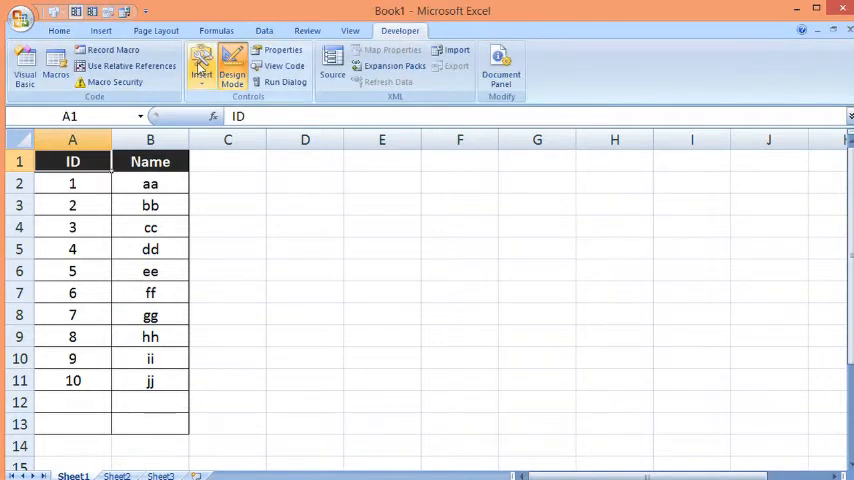
pyautogui.click(201, 65)
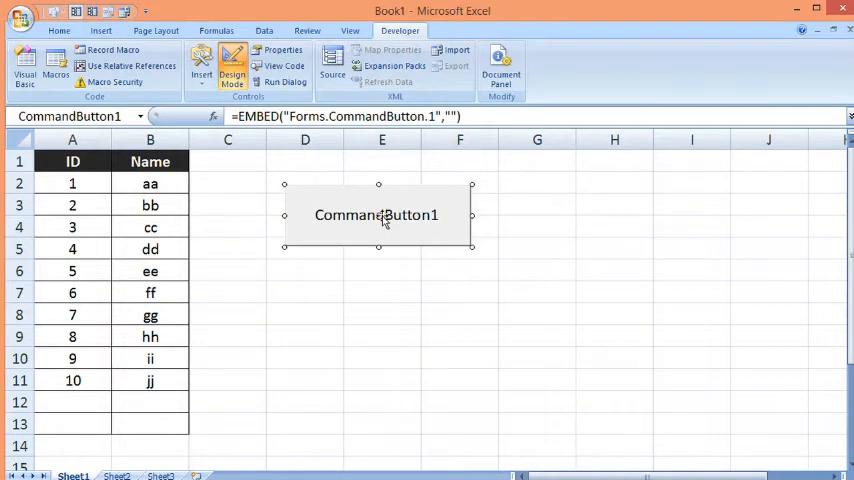
# Open CommandButton1's click code and delete the old lines inside the procedure
pyautogui.doubleClick(378, 214)
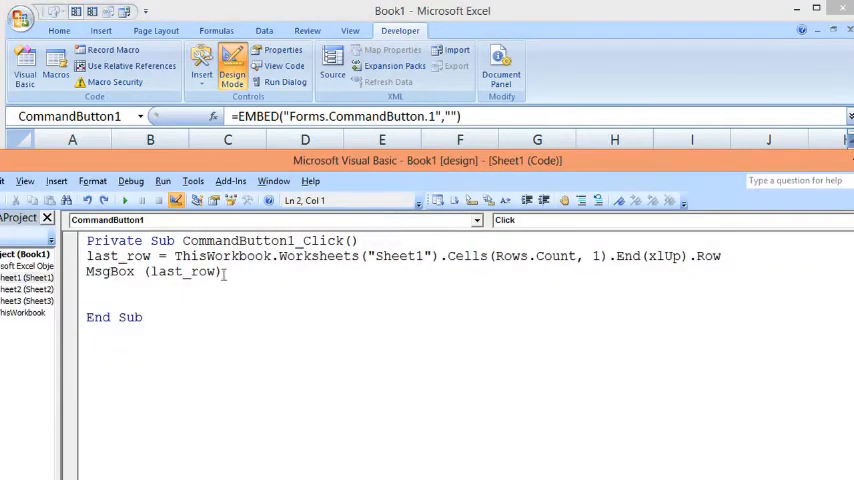
pyautogui.moveTo(86, 256); pyautogui.dragTo(224, 271)
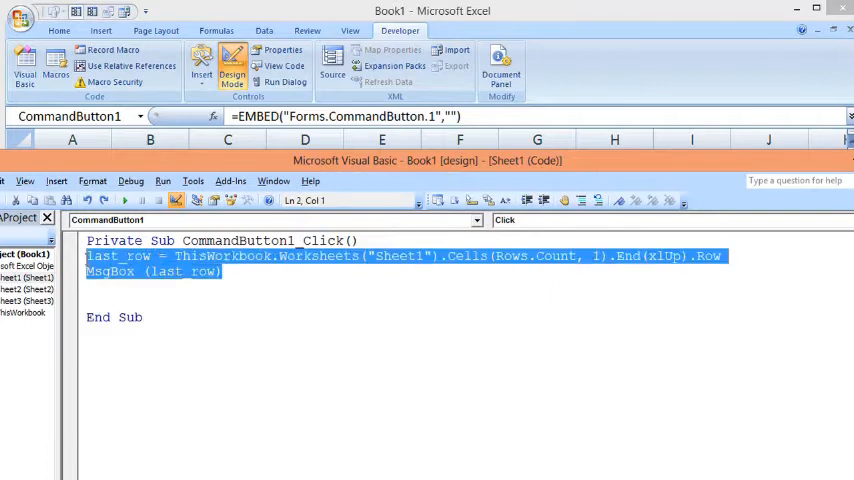
pyautogui.press('Delete')
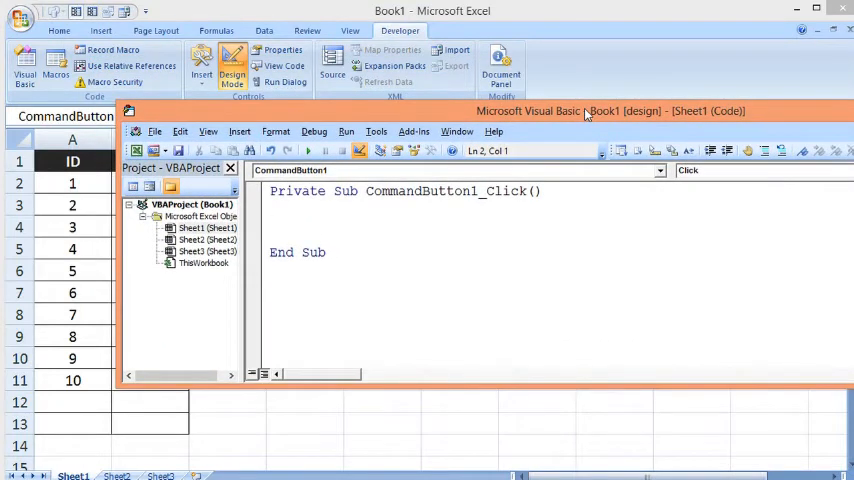
# Type the start of the statement: thisworkbook.Worksheets("Sheet1").cells
pyautogui.write('thiswor')
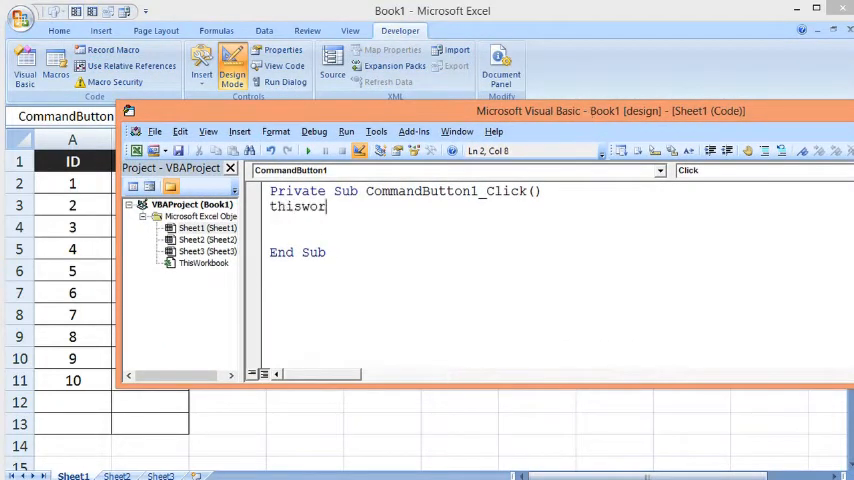
pyautogui.write('kbook')
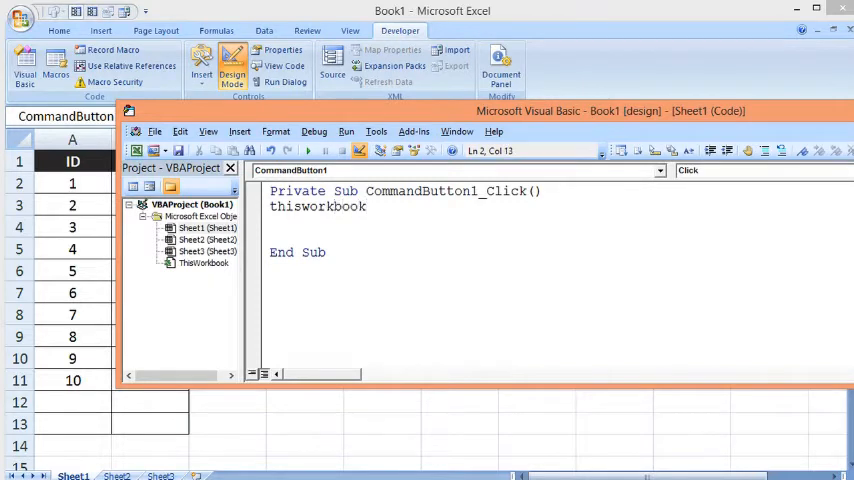
pyautogui.write('.Worksheets')
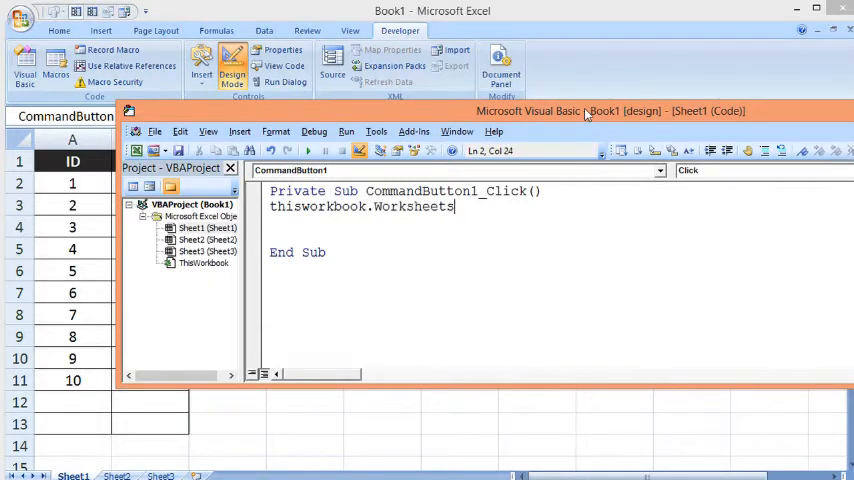
pyautogui.write('(')
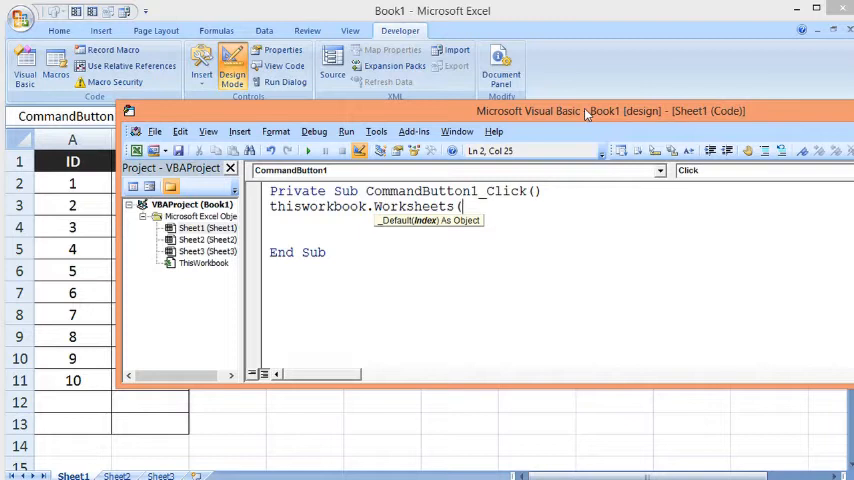
pyautogui.write('"')
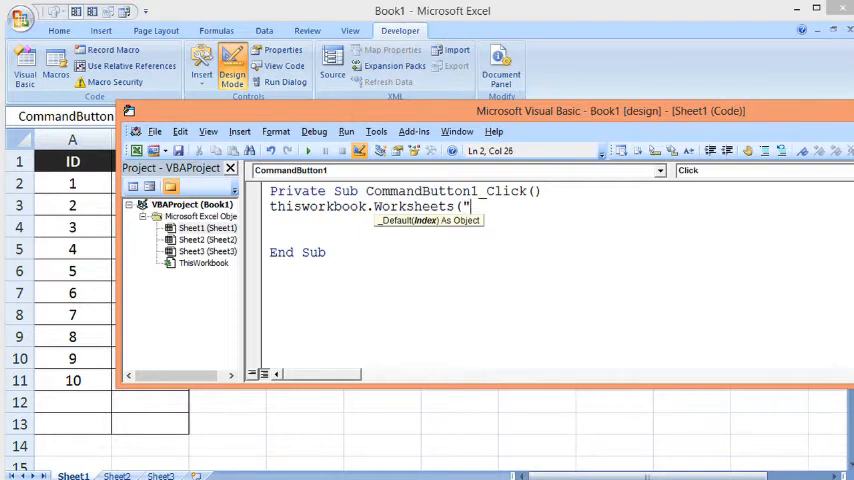
pyautogui.write('Sheet')
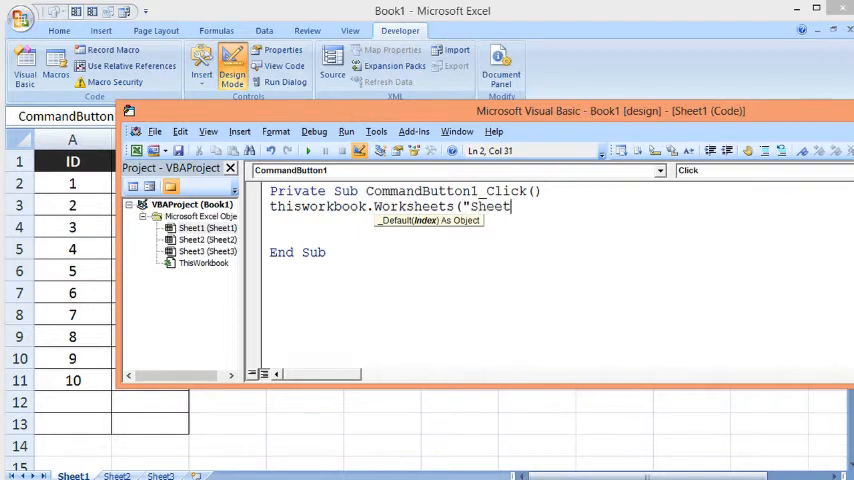
pyautogui.write('1"')
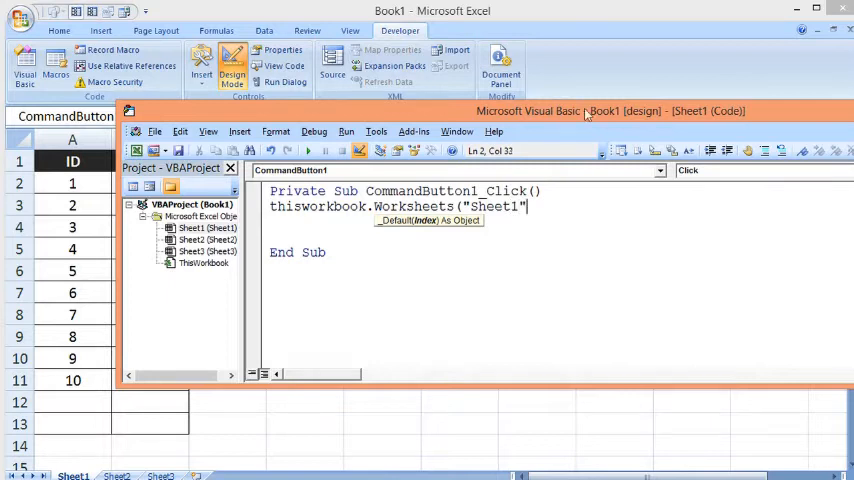
pyautogui.write('.cells')
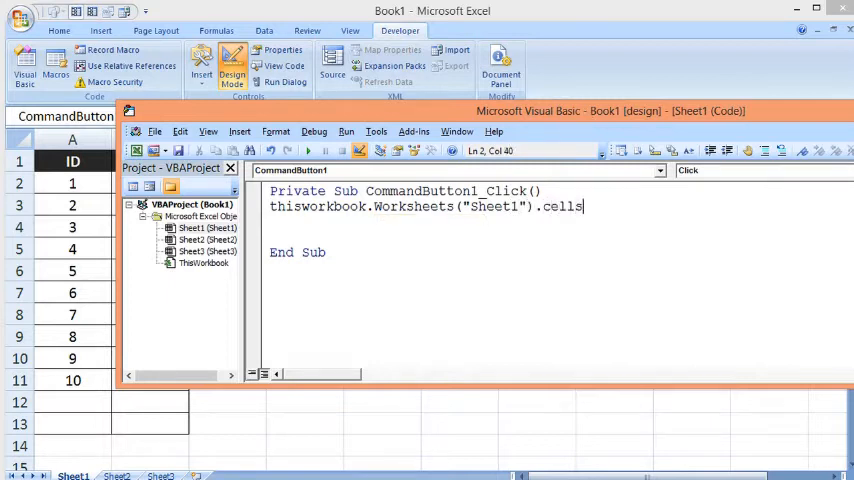
# Complete the statement with (rows.Count,1).end(xlup).row
pyautogui.write('(rows.Count')
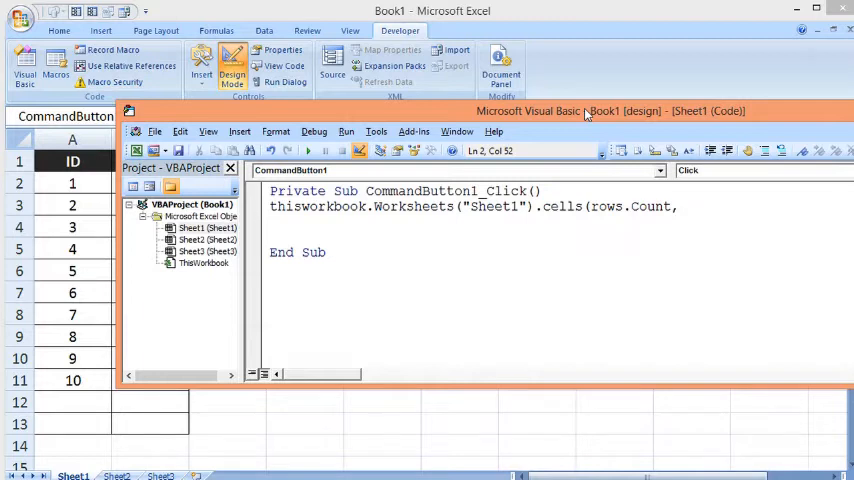
pyautogui.write(',1')
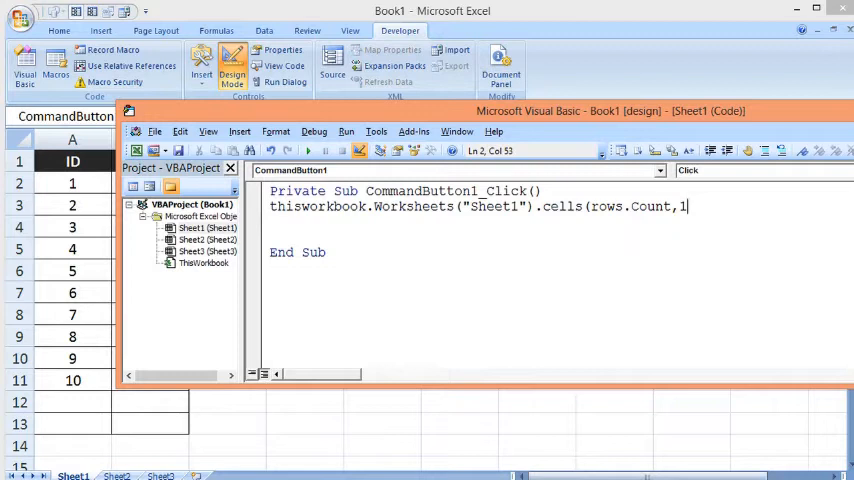
pyautogui.write(')')
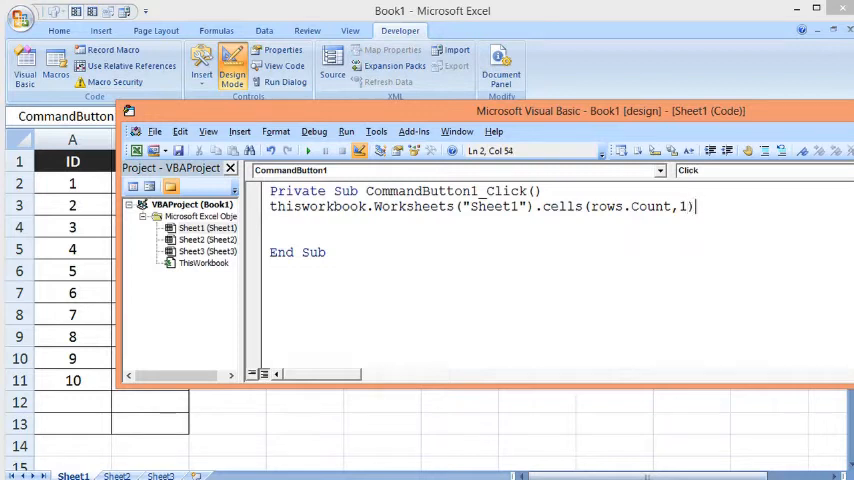
pyautogui.write('.end(')
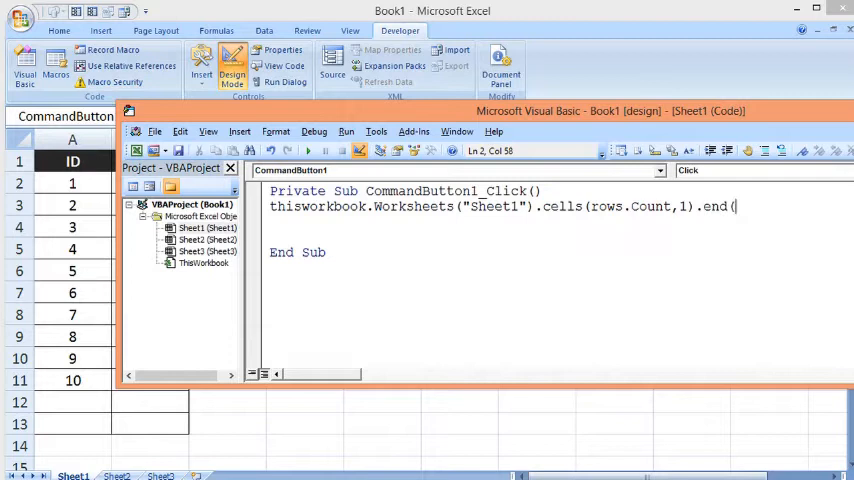
pyautogui.write('xlu')
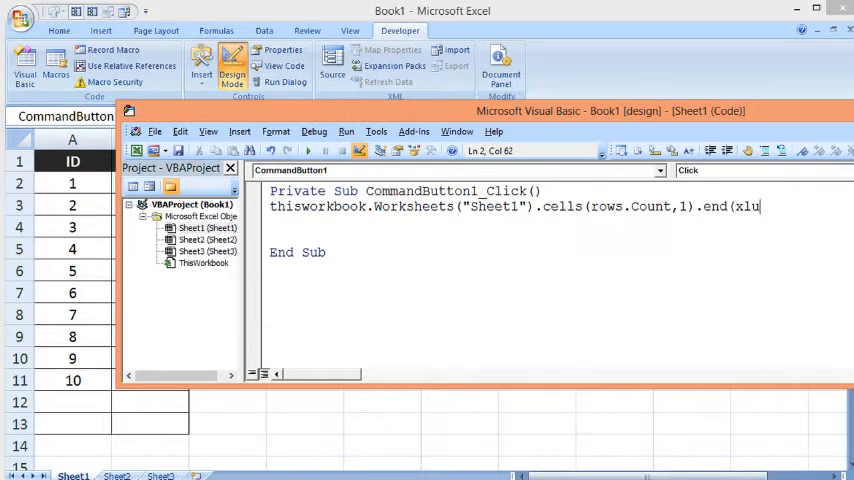
pyautogui.write('p')
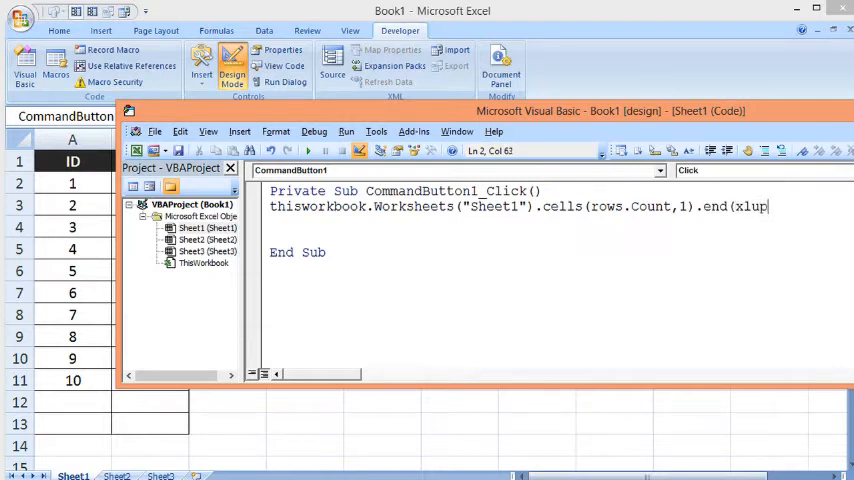
pyautogui.write(').row')
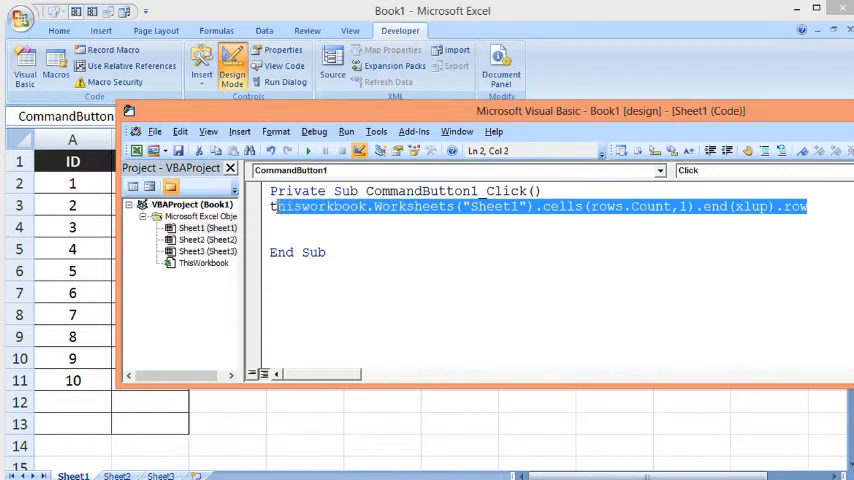
# Assign the last-row statement to a variable named last_row
pyautogui.click(272, 207)
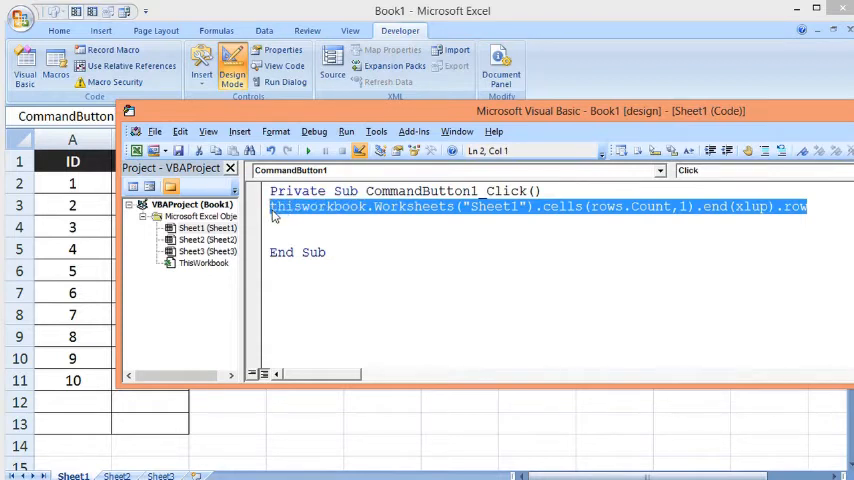
pyautogui.click(305, 206)
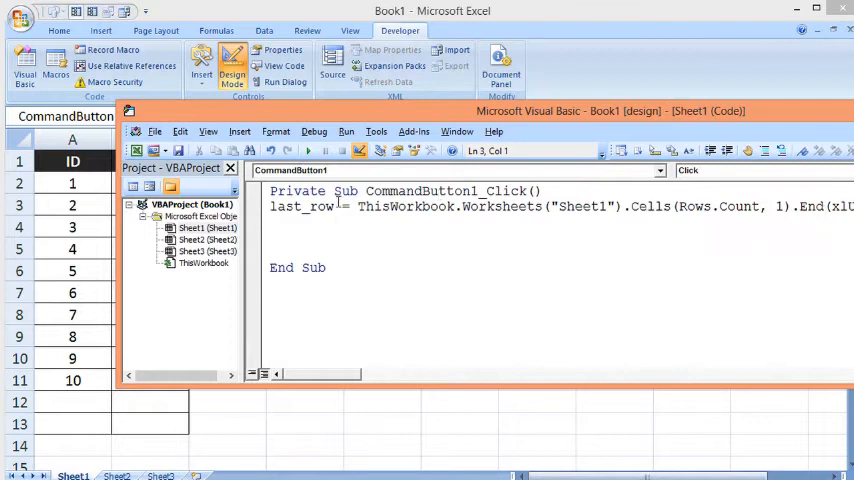
pyautogui.doubleClick(300, 206)
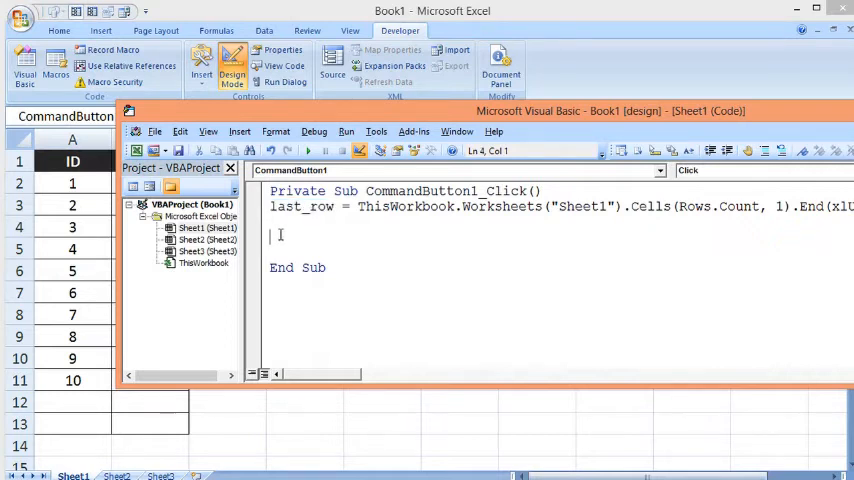
# Add the line msgbox(last_row) below the assignment
pyautogui.write('msgbox')
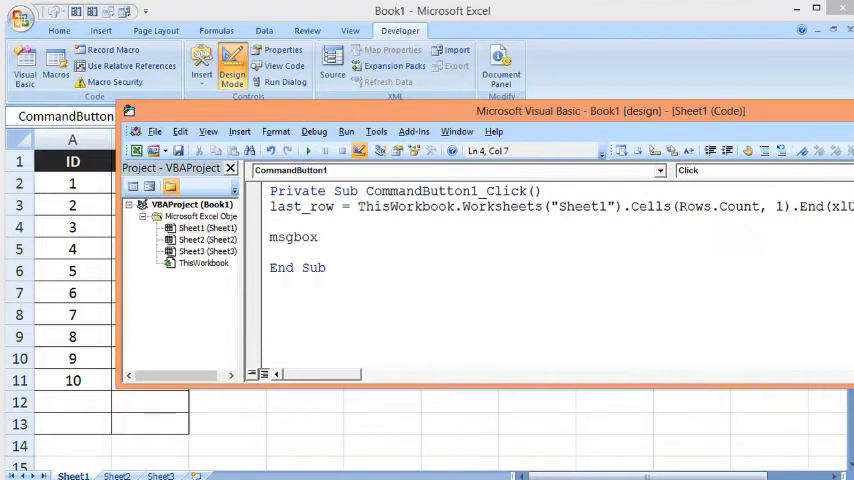
pyautogui.write('(1')
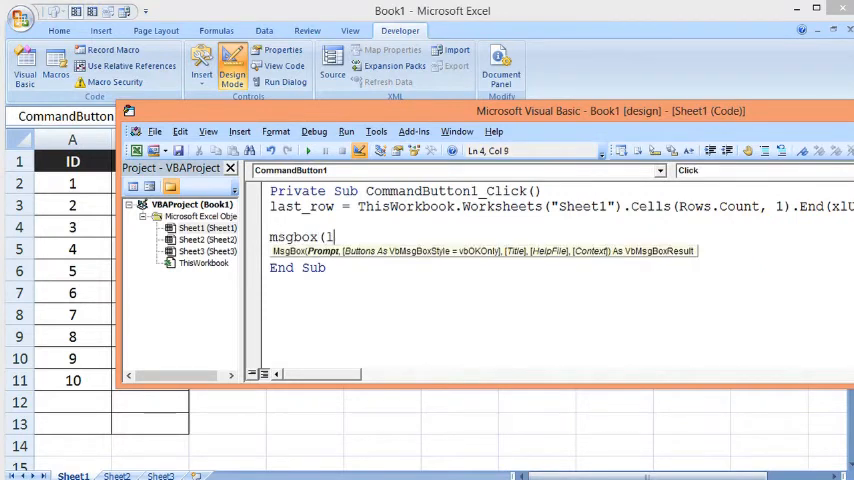
pyautogui.write('ast_row')
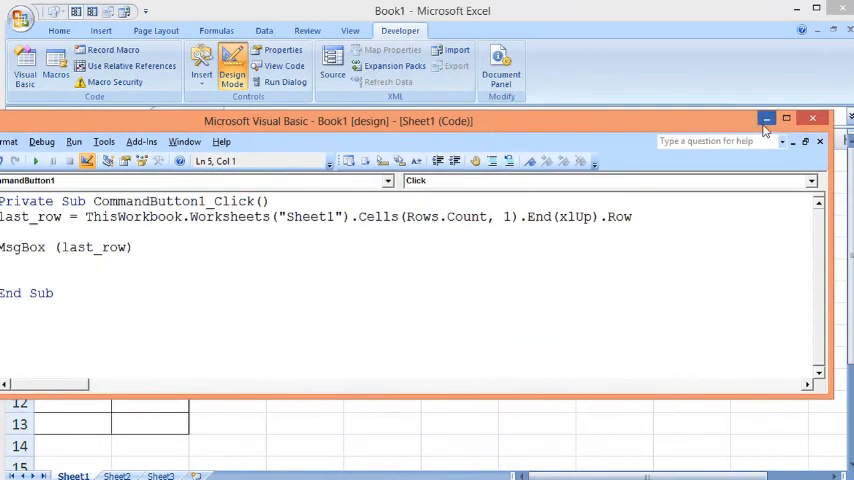
# Minimize the VBA editor and turn Design Mode off
pyautogui.click(812, 118)
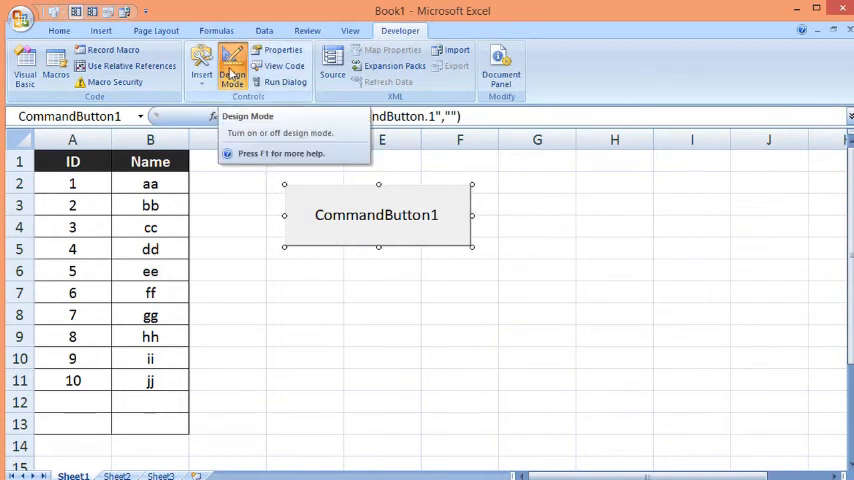
pyautogui.click(231, 65)
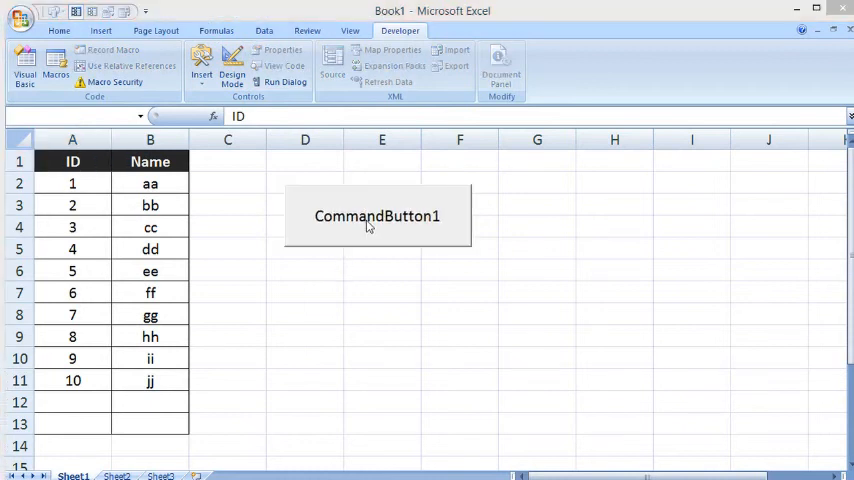
pyautogui.click(377, 216)
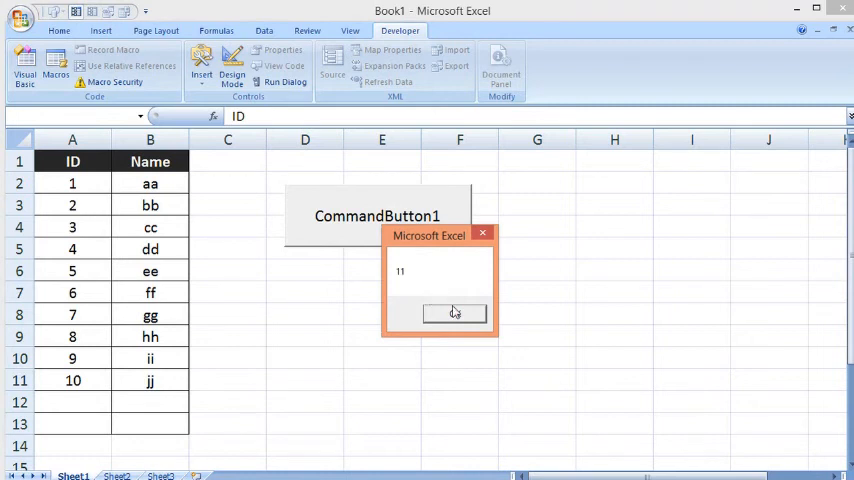
pyautogui.click(454, 313)
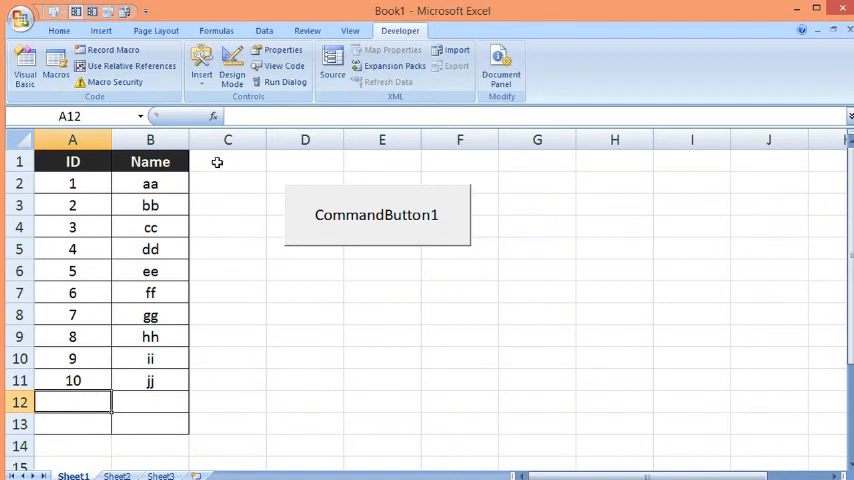
pyautogui.click(72, 161)
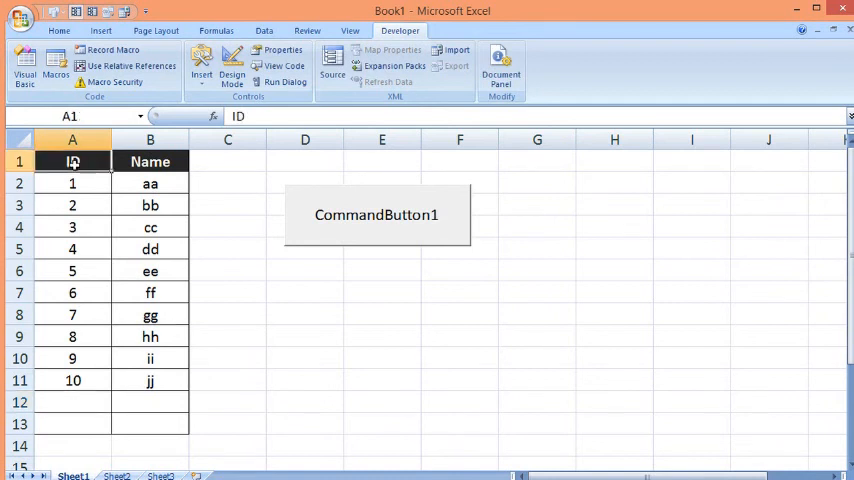